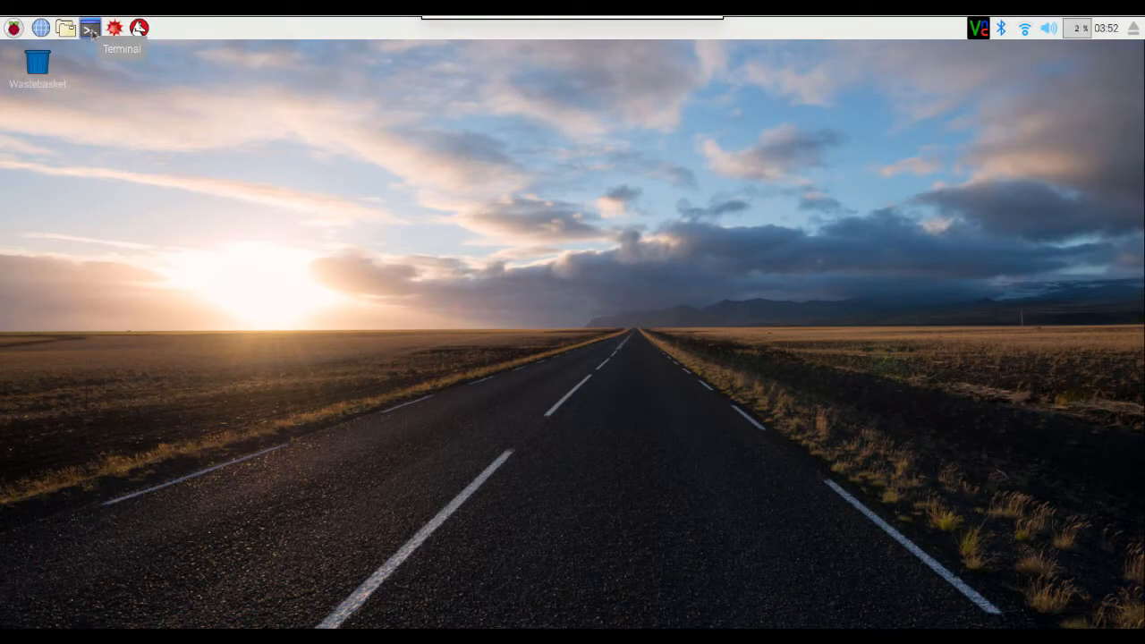
Step: Launch LXTerminal from the taskbar Terminal icon
click(90, 27)
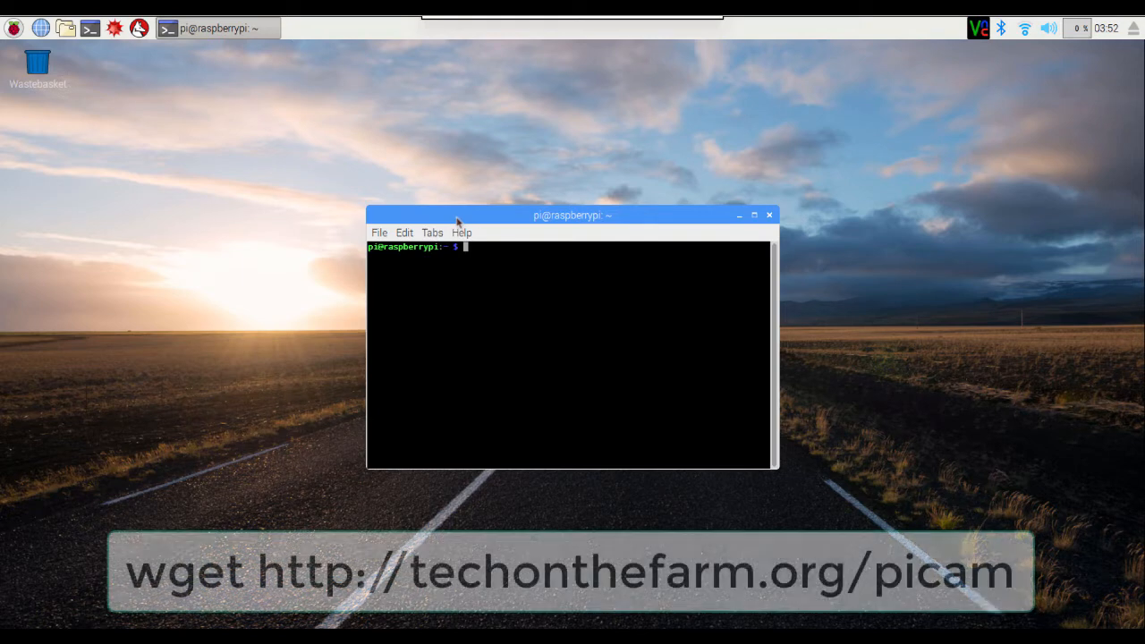
text(wget)
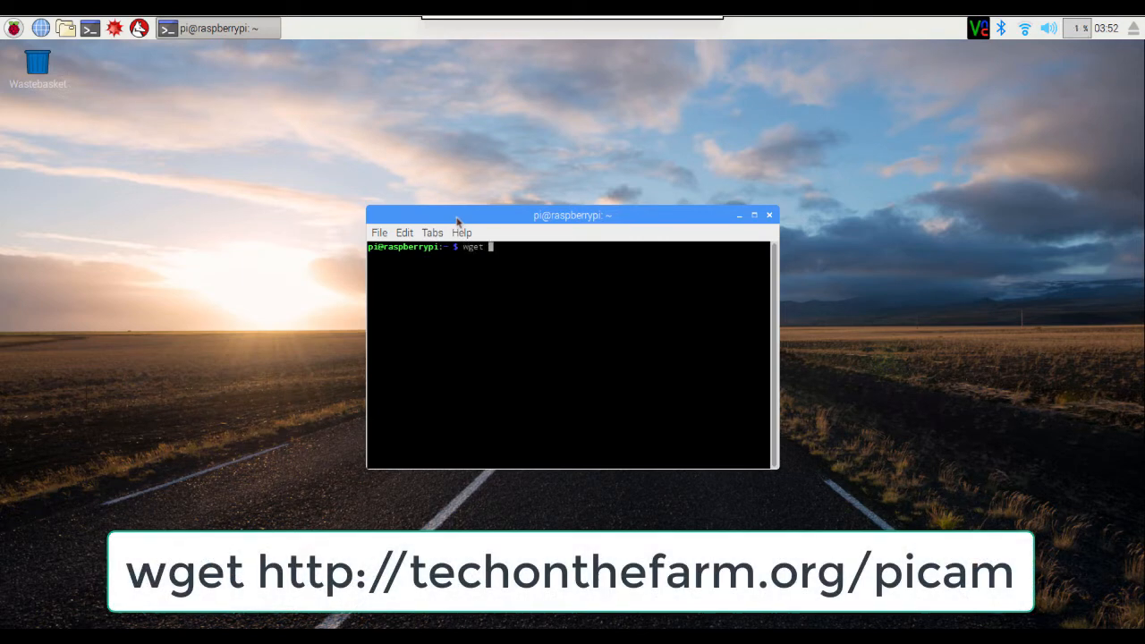
text(http)
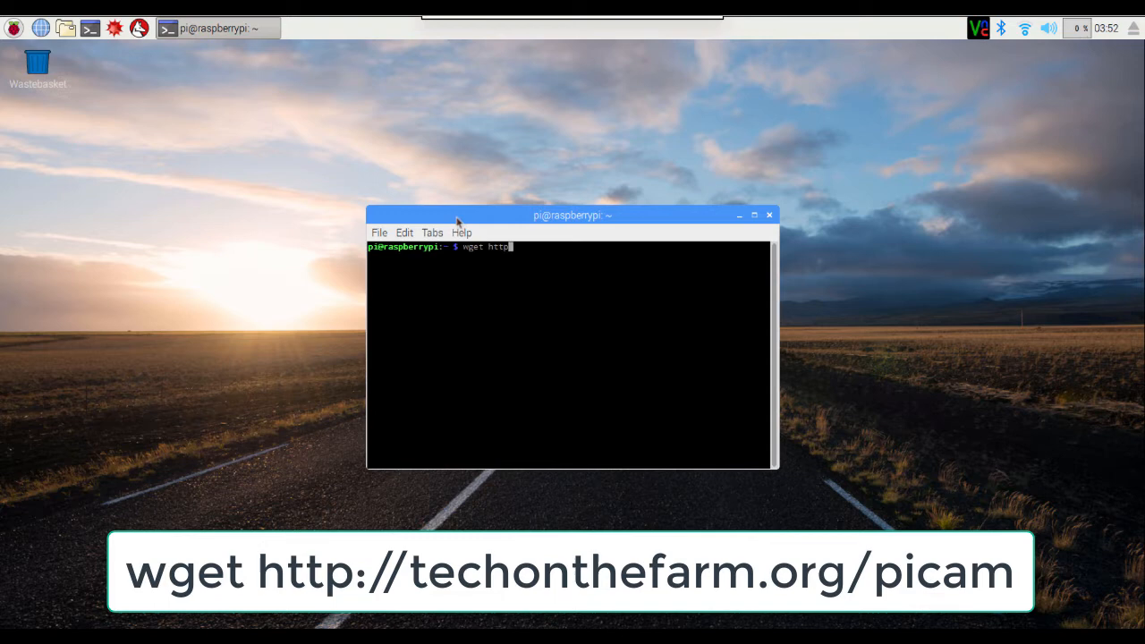
text(://)
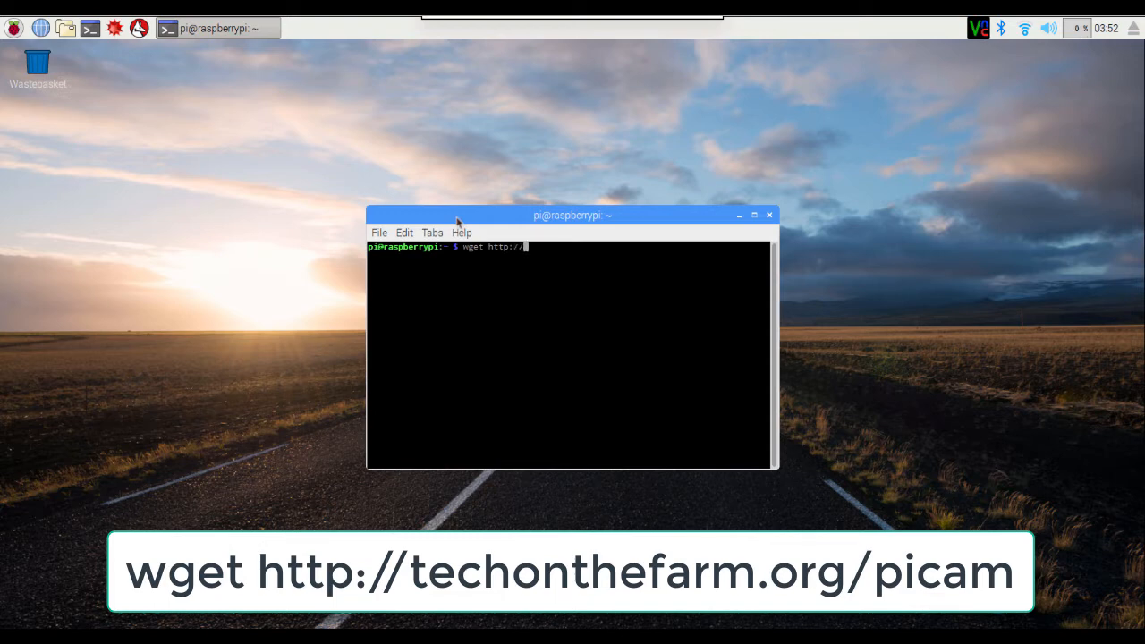
text(techonthe)
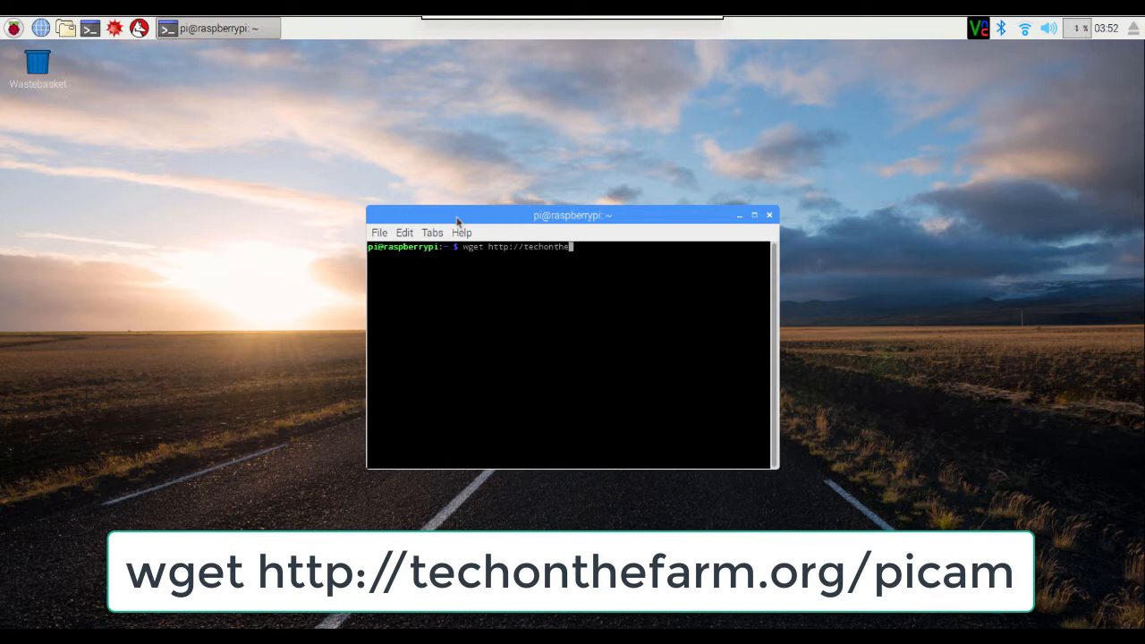
text(farm.org/)
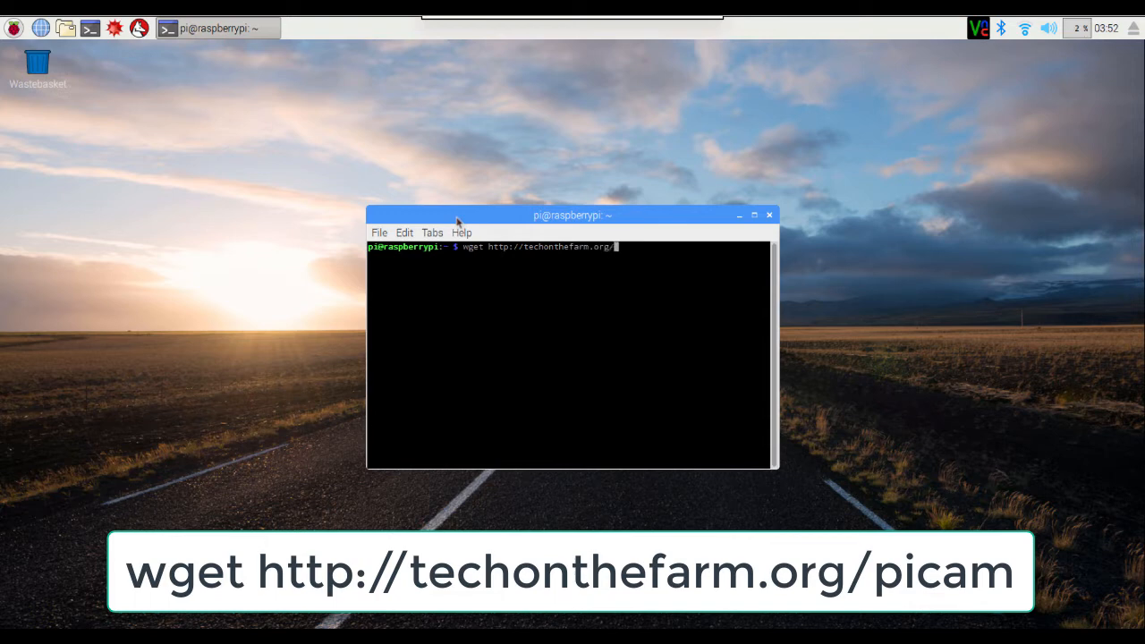
text(picam)
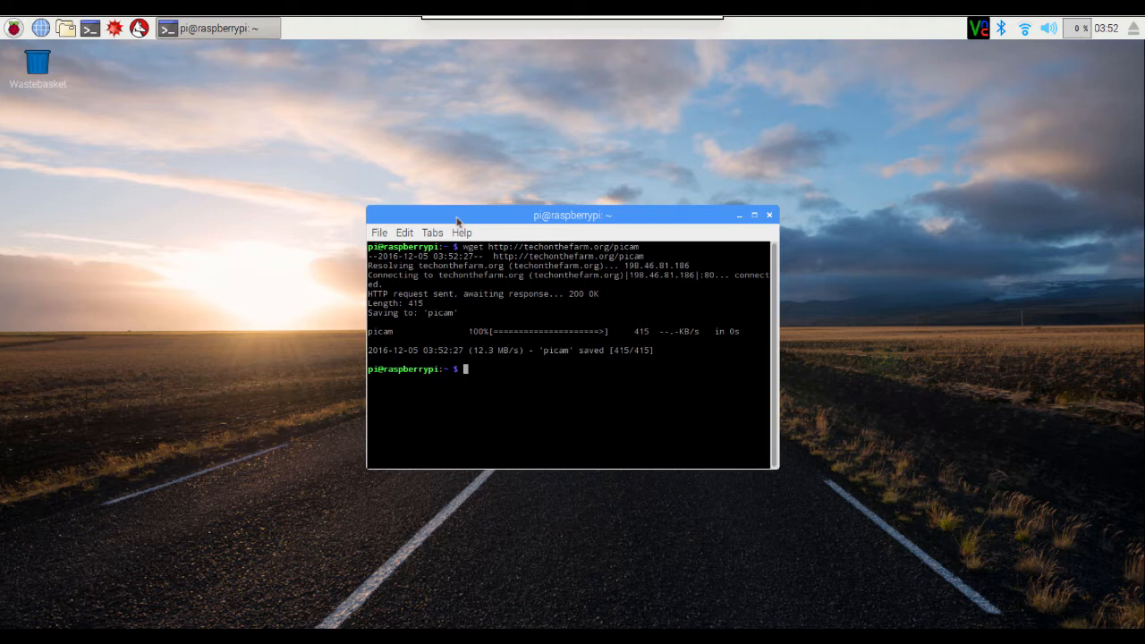
Step: Enter 'cat picam | sudo bash' at the prompt to pipe the script to root bash
text(cat)
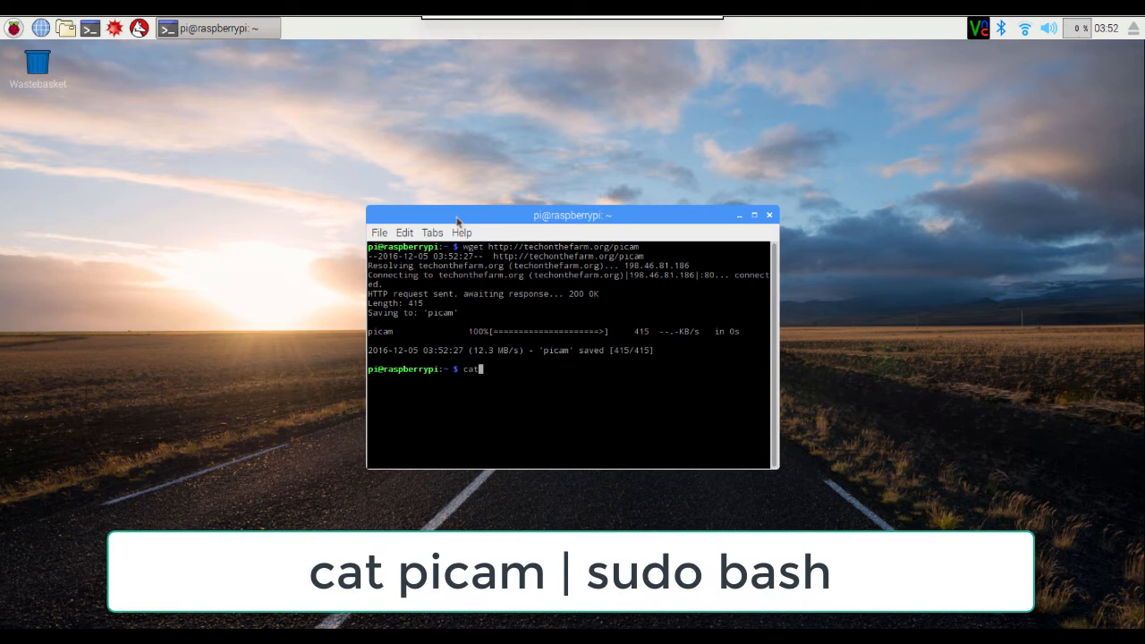
text(picam | s)
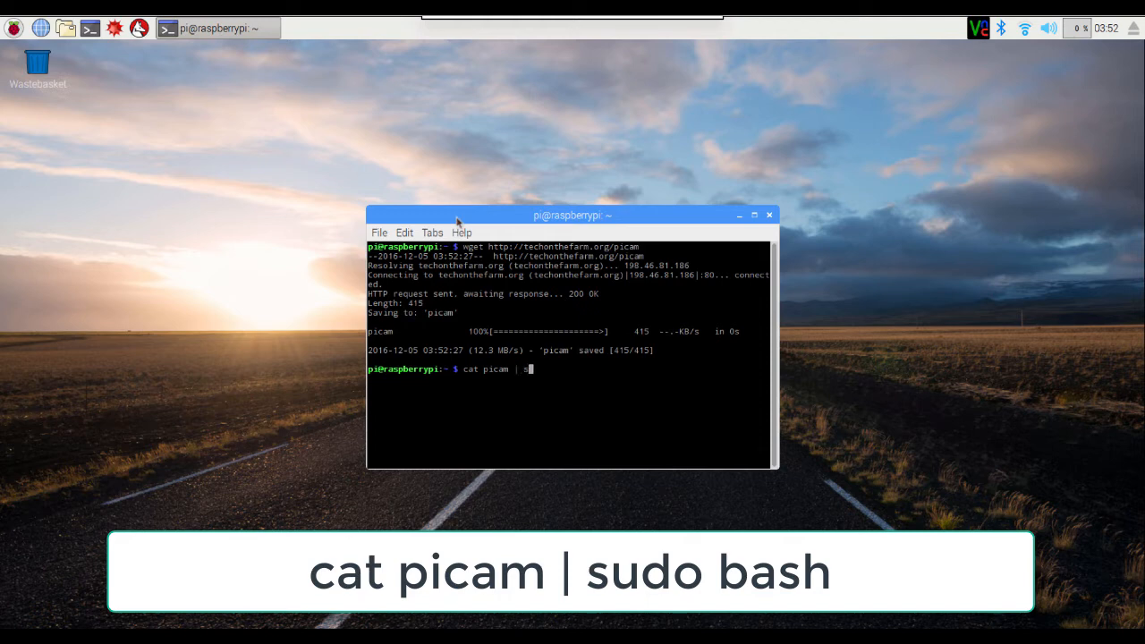
text(udo)
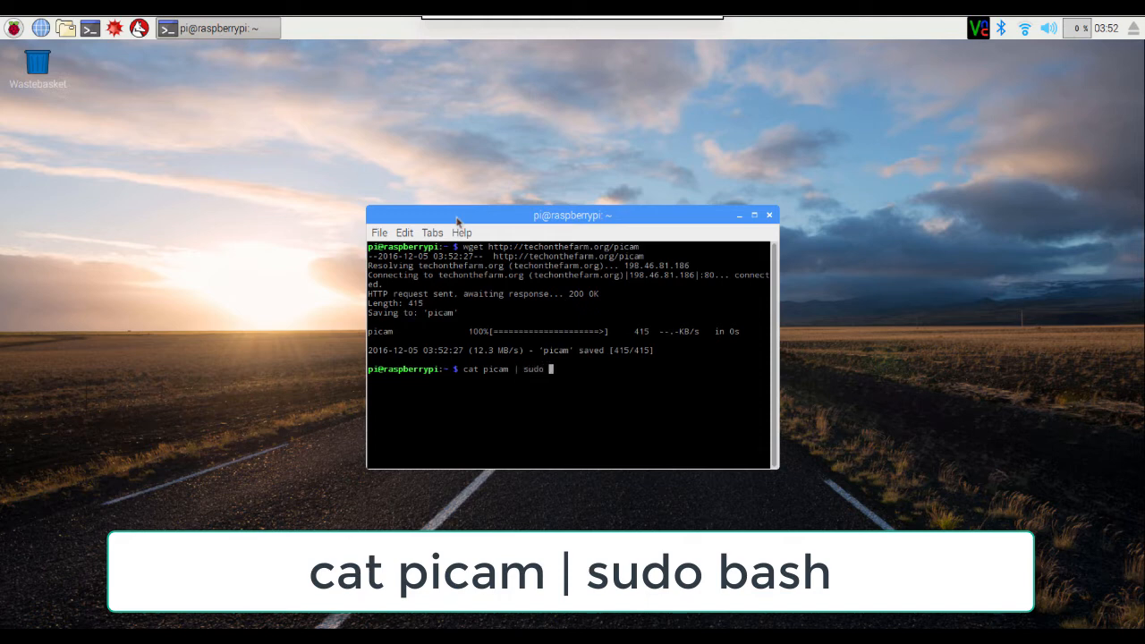
text(bash)
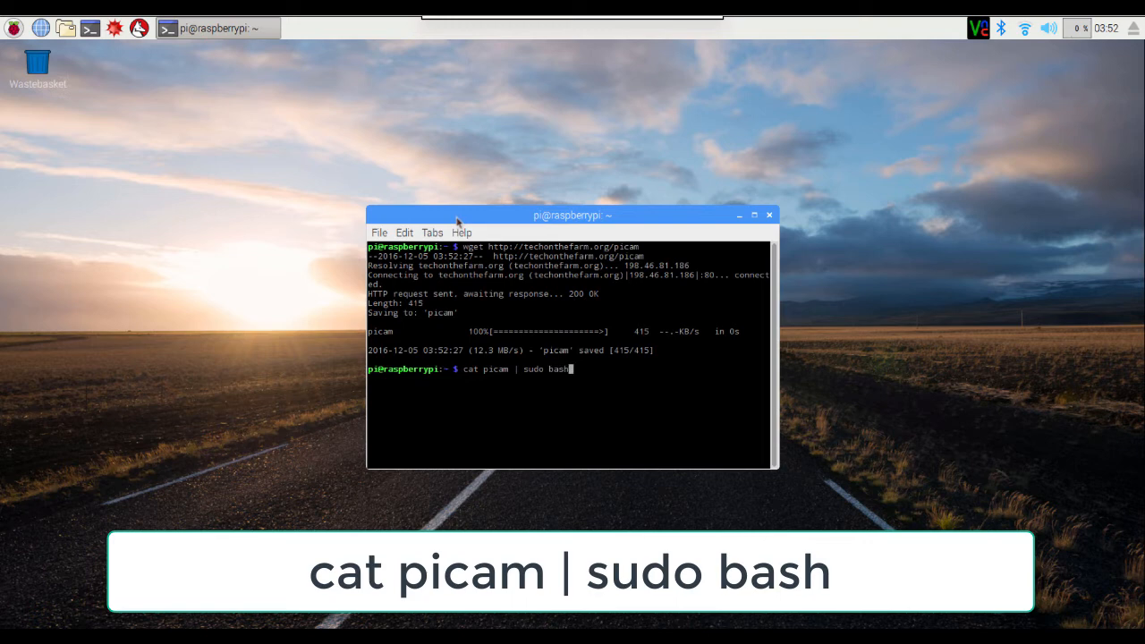